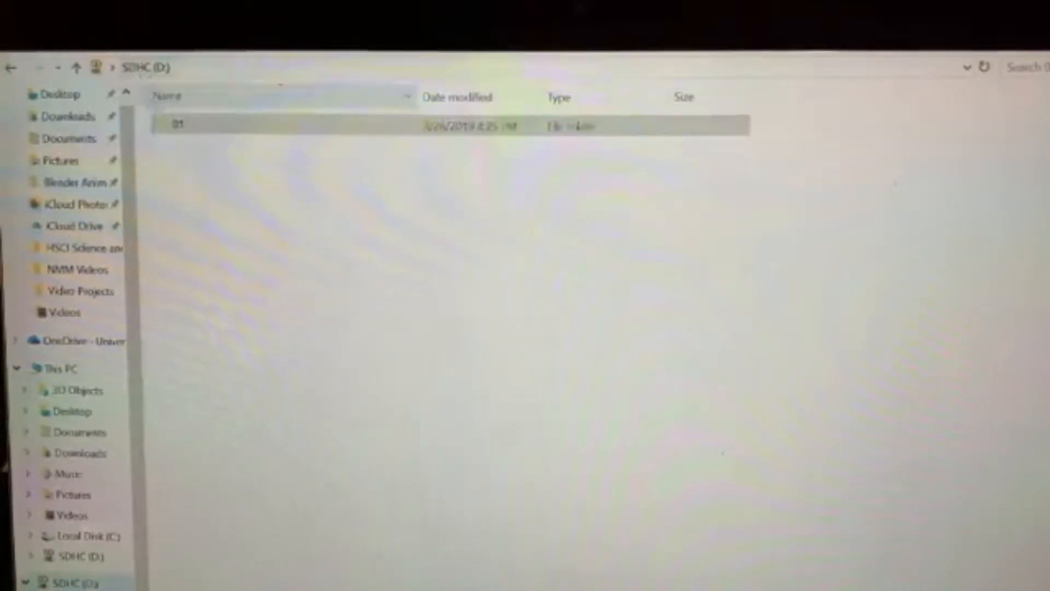
Open SD card folder 01 to list MP3 files 001 through 006
left_click(177, 123)
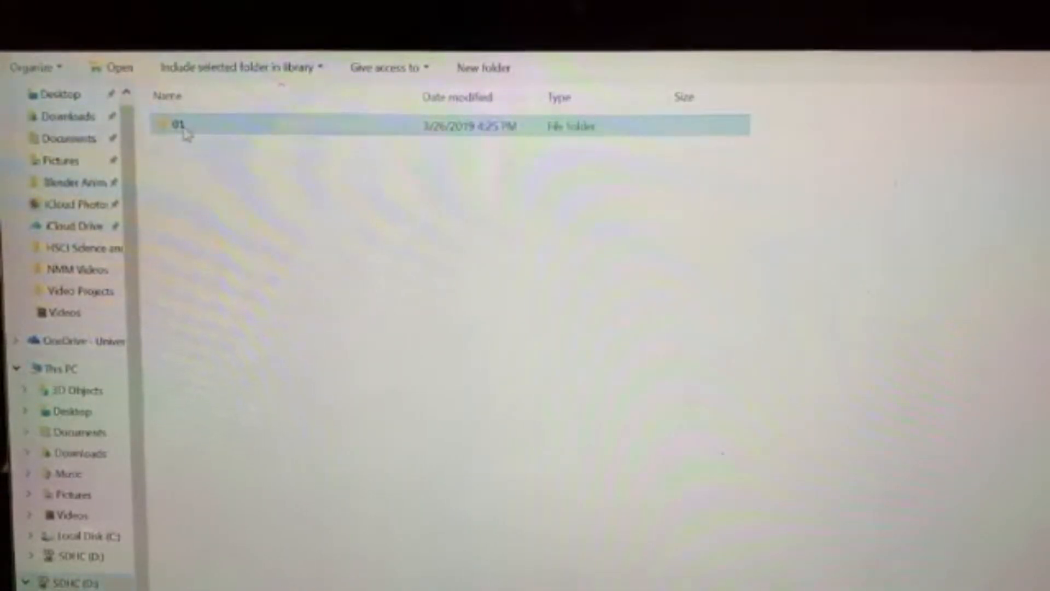
double_click(177, 123)
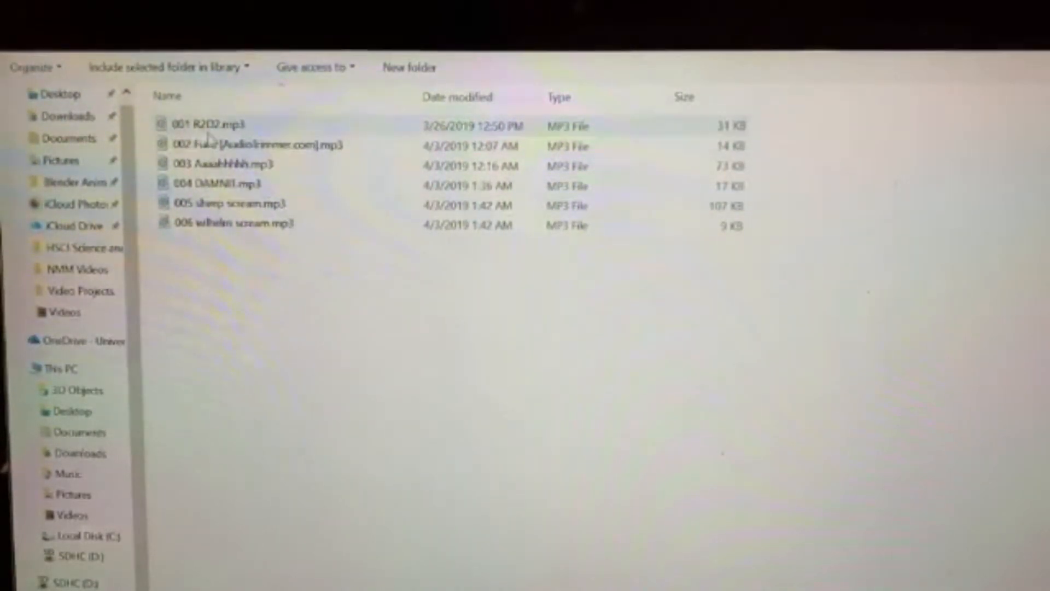
mouse_move(208, 137)
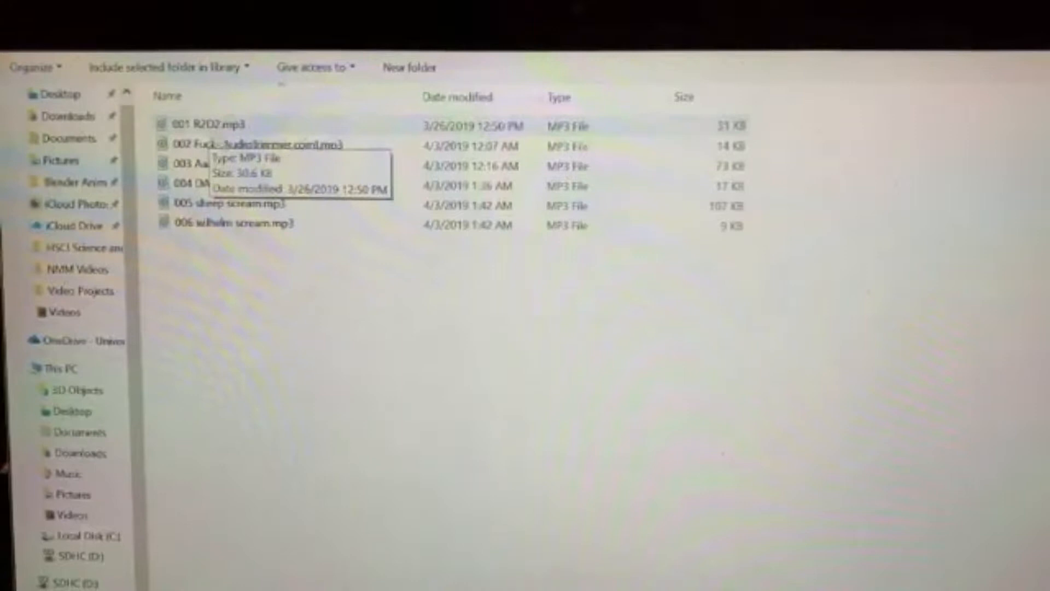
mouse_move(312, 259)
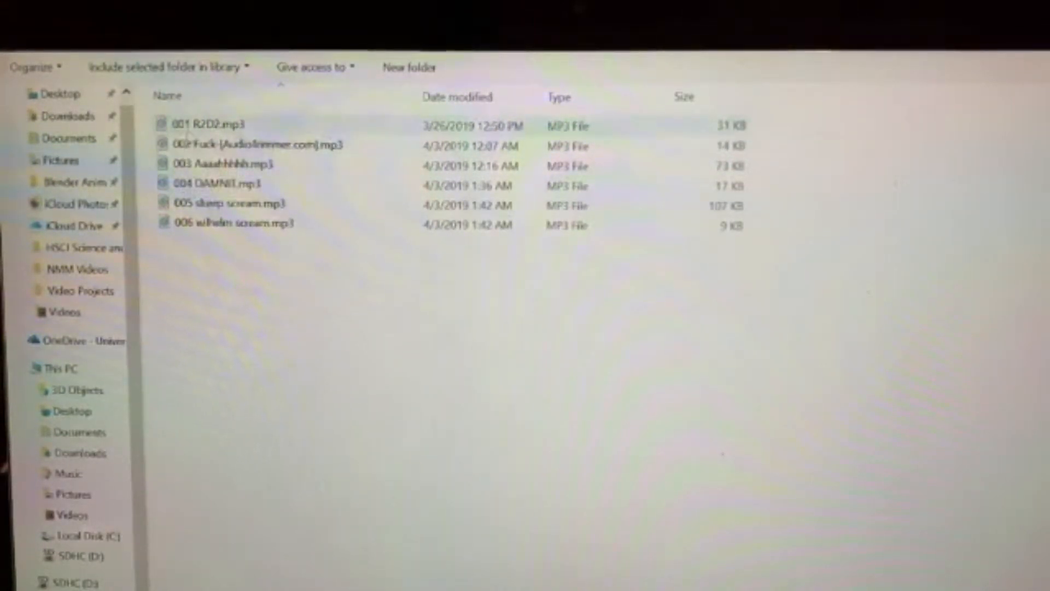
mouse_move(208, 144)
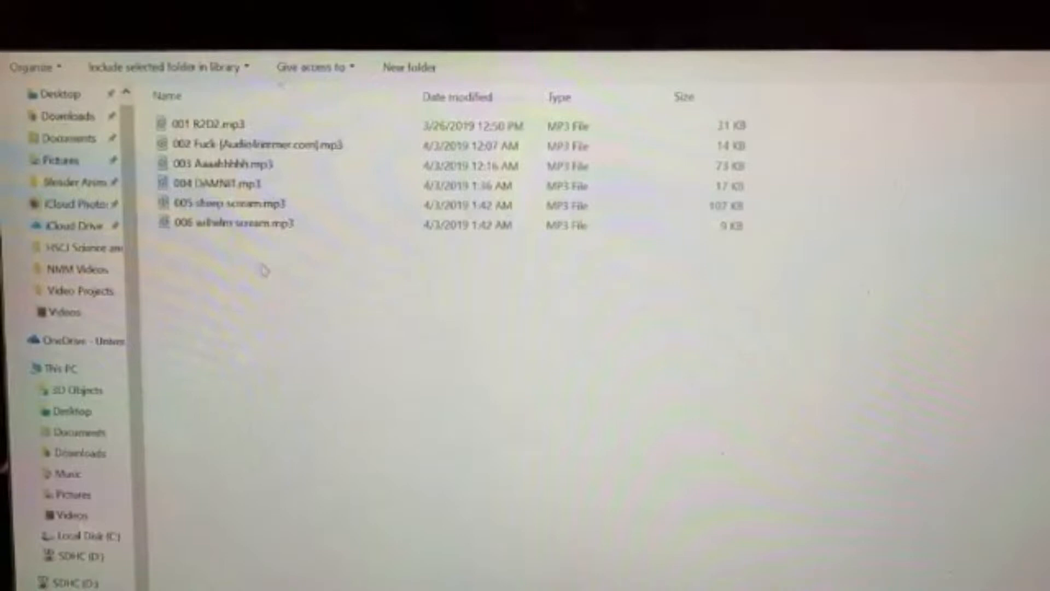
Review the Sir_Screams_a_Lot.ino code, highlighting SoftwareSerial and scrolling to the loop
left_click(212, 183)
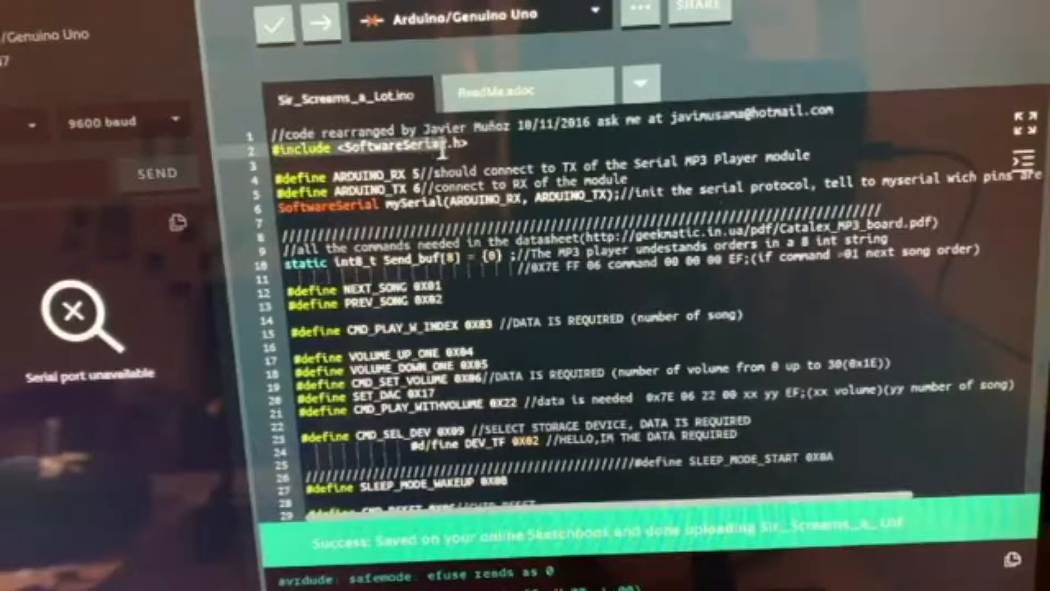
double_click(390, 147)
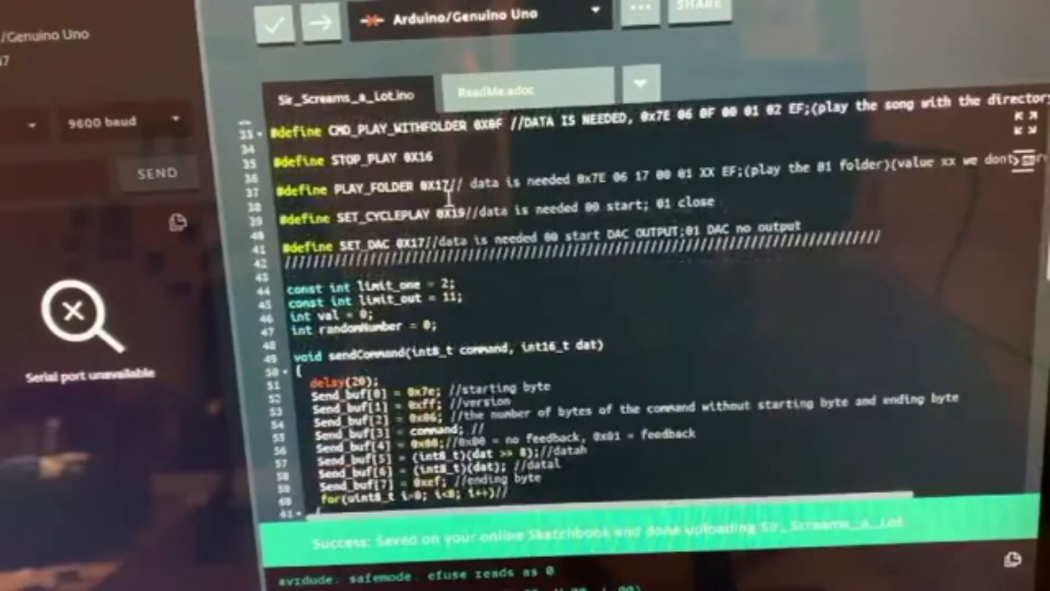
scroll("down", 3)
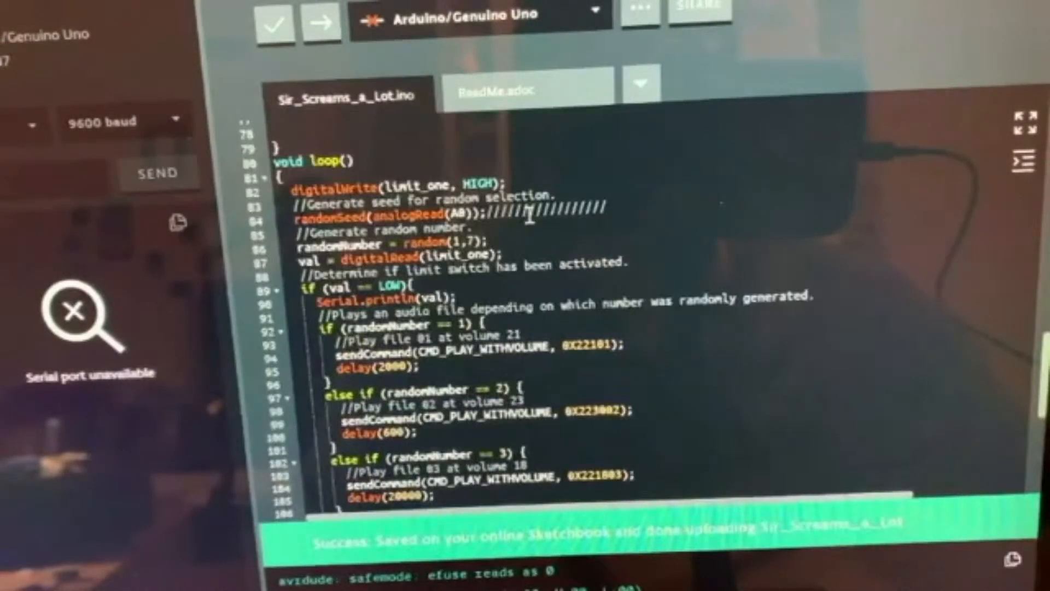
scroll("down", 3)
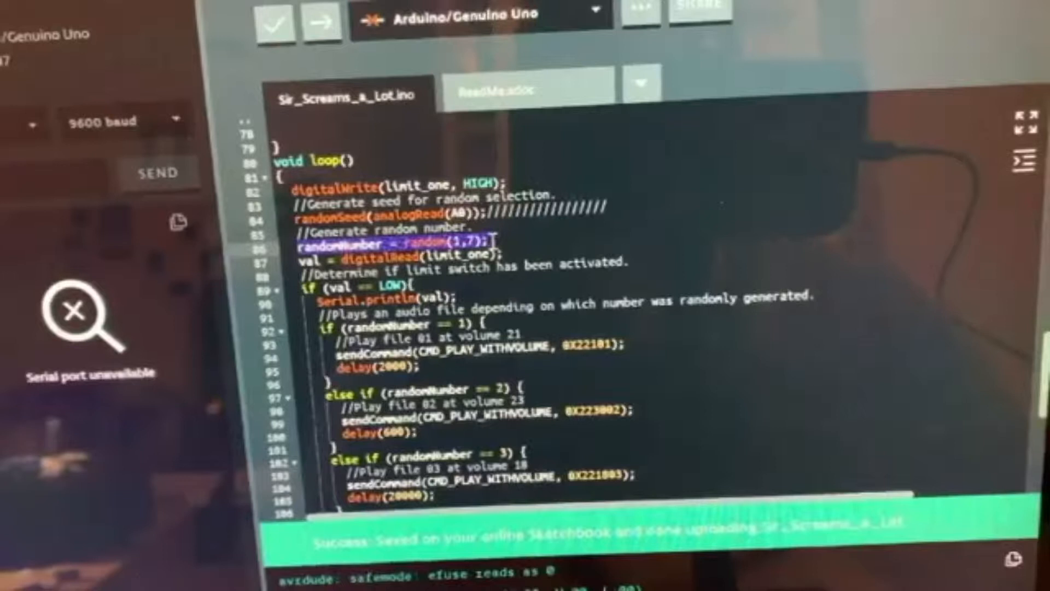
scroll("down", 3)
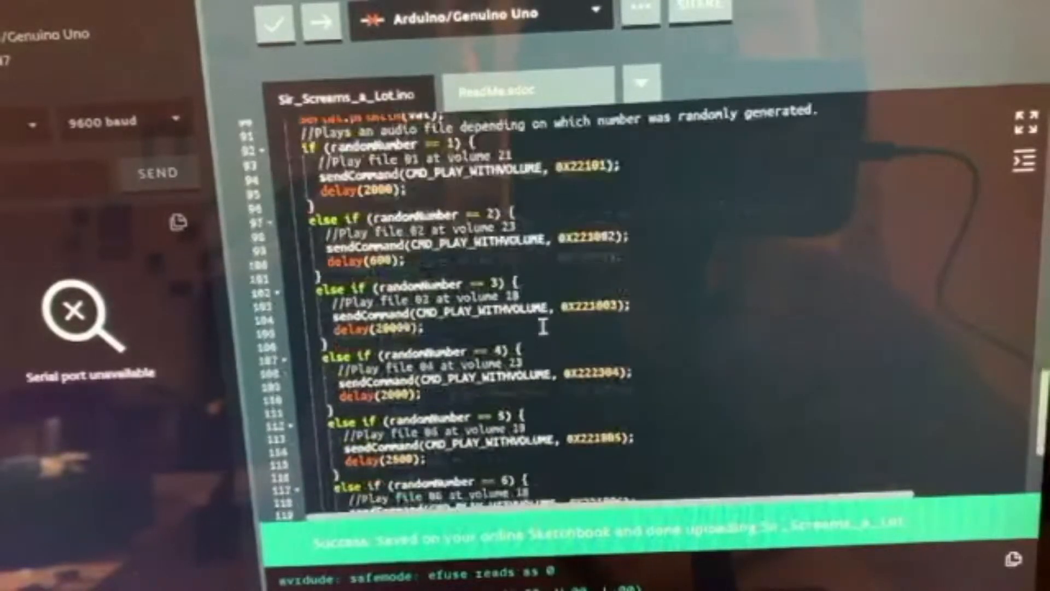